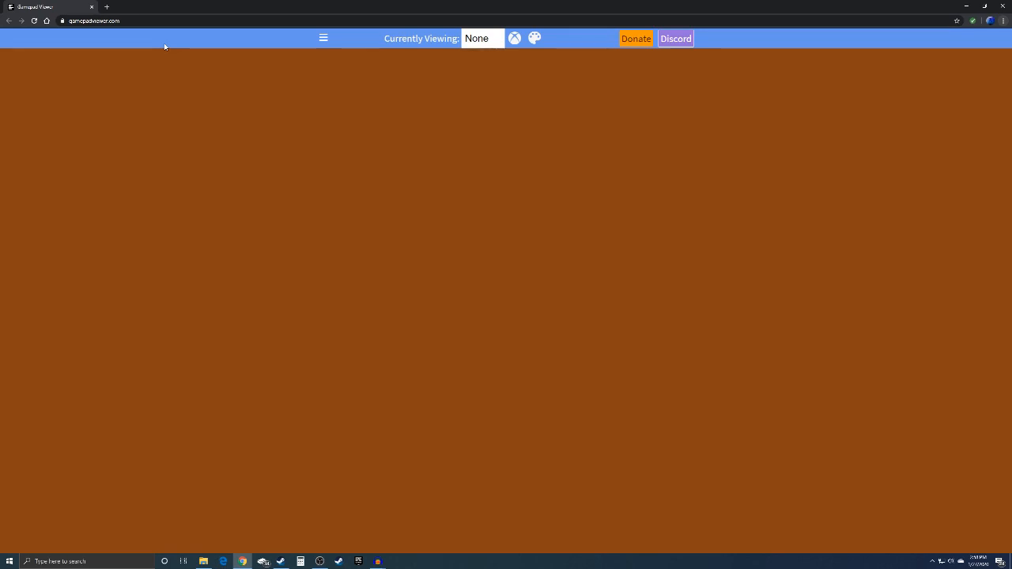
mouse_move(326, 75)
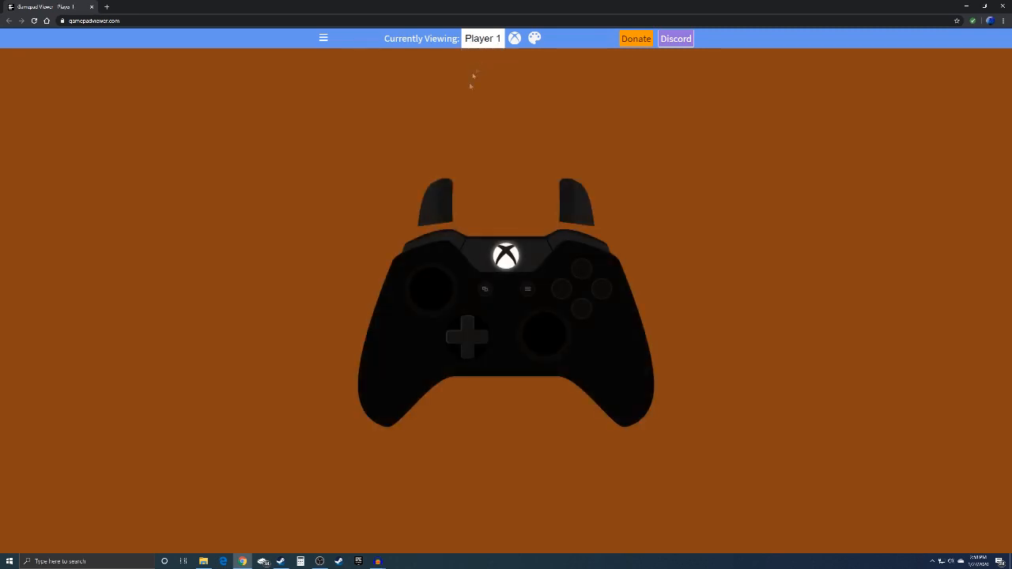
mouse_move(505, 260)
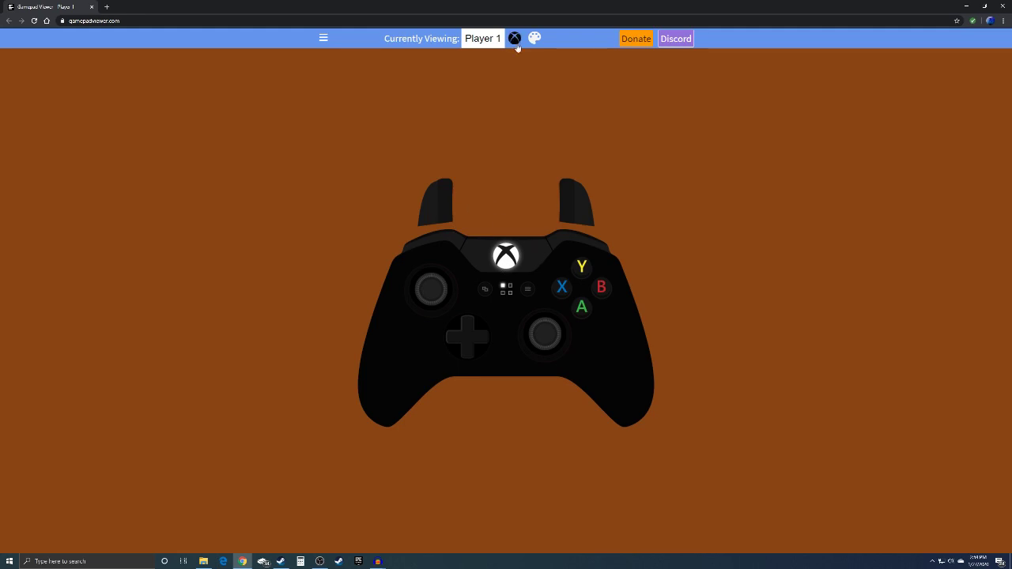
left_click(514, 38)
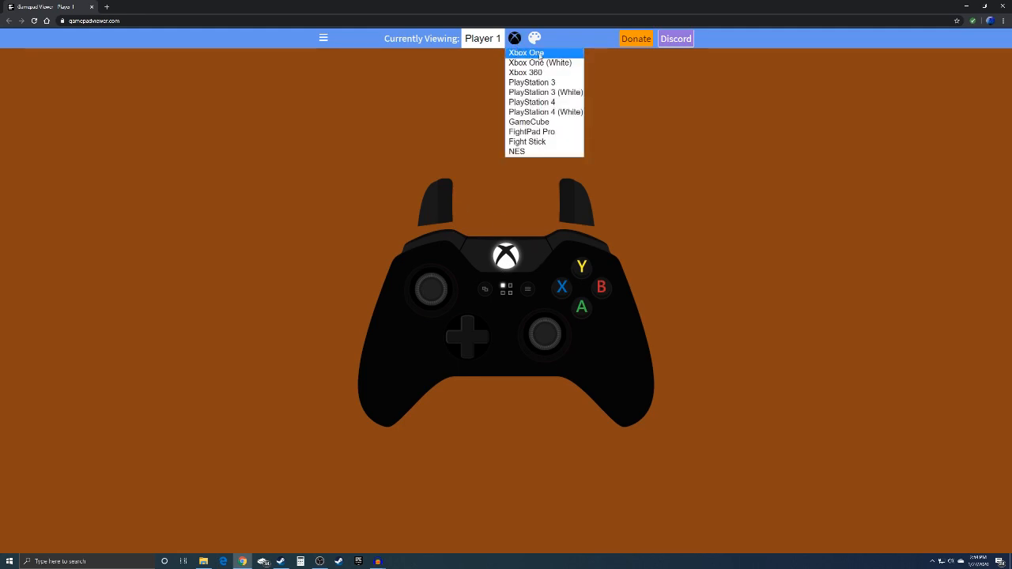
mouse_move(553, 52)
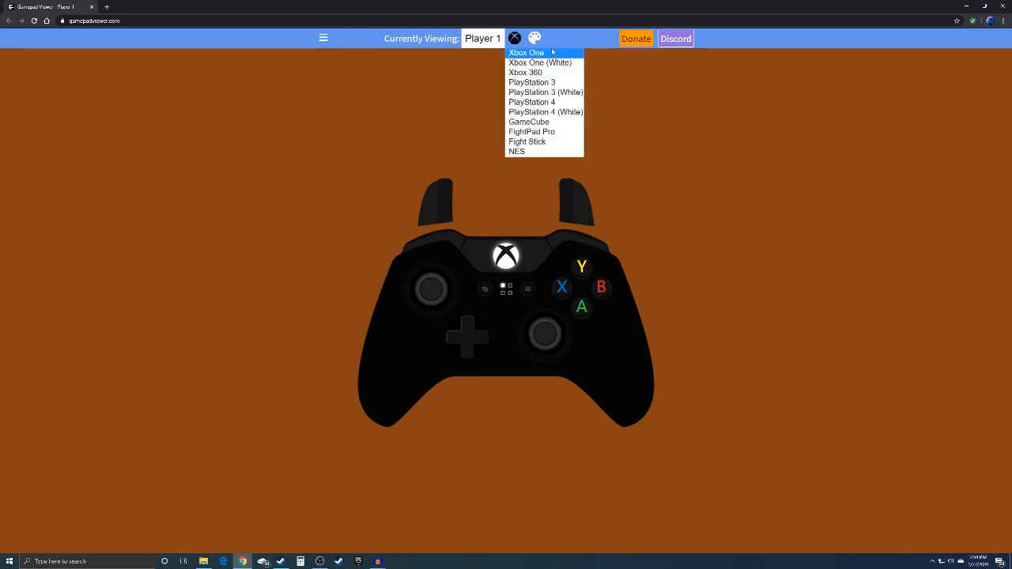
left_click(540, 63)
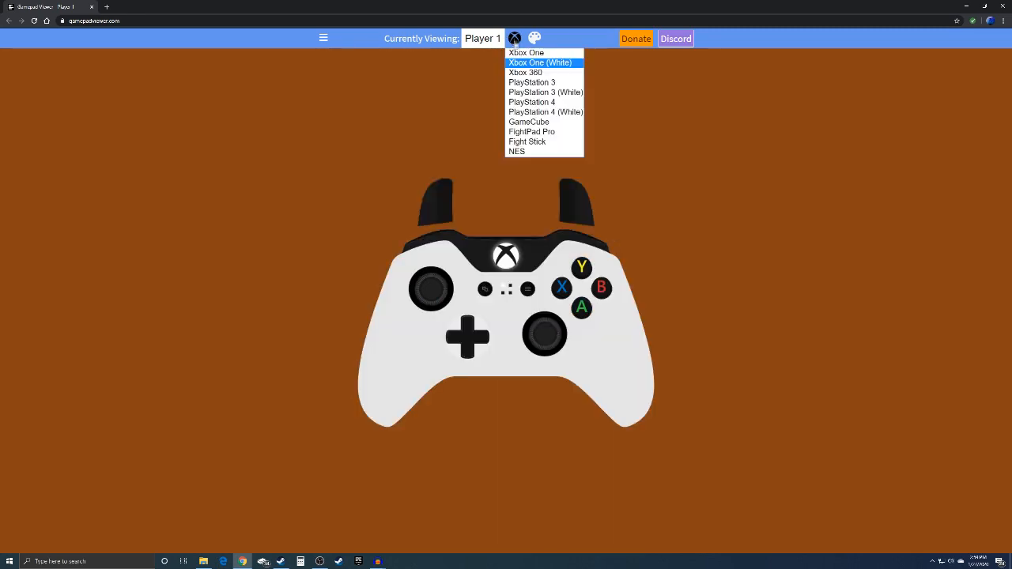
left_click(546, 111)
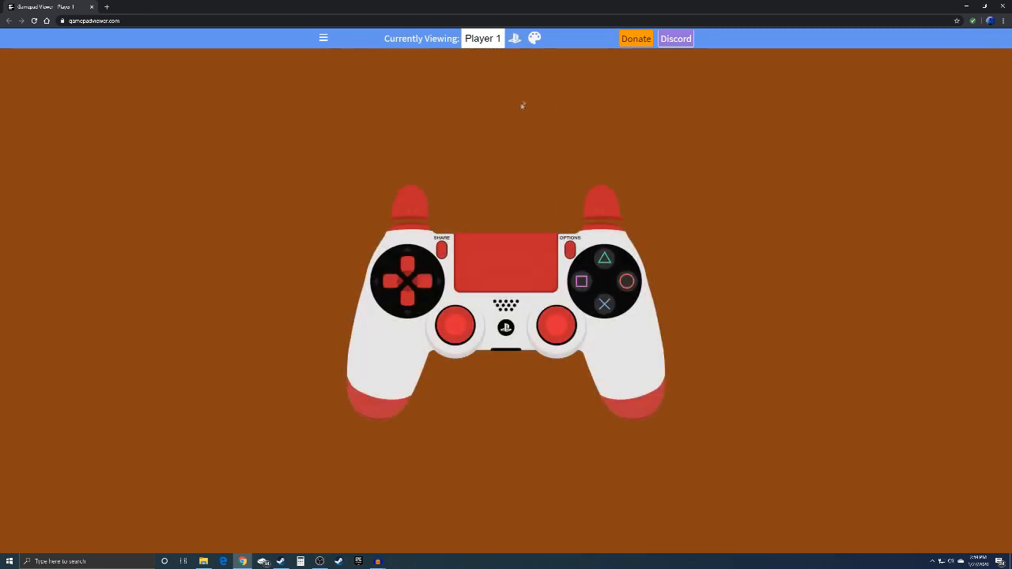
left_click(514, 38)
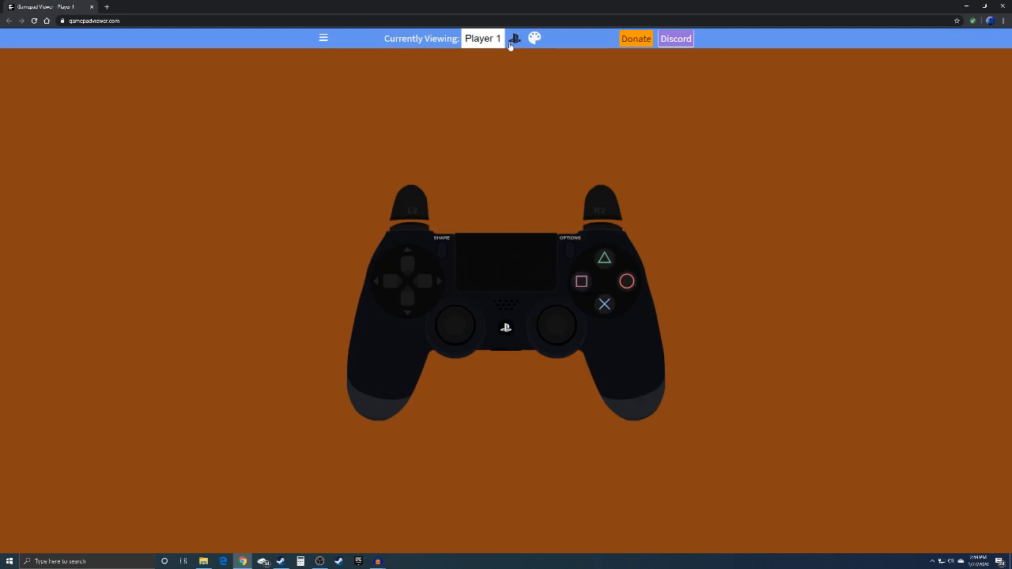
left_click(513, 38)
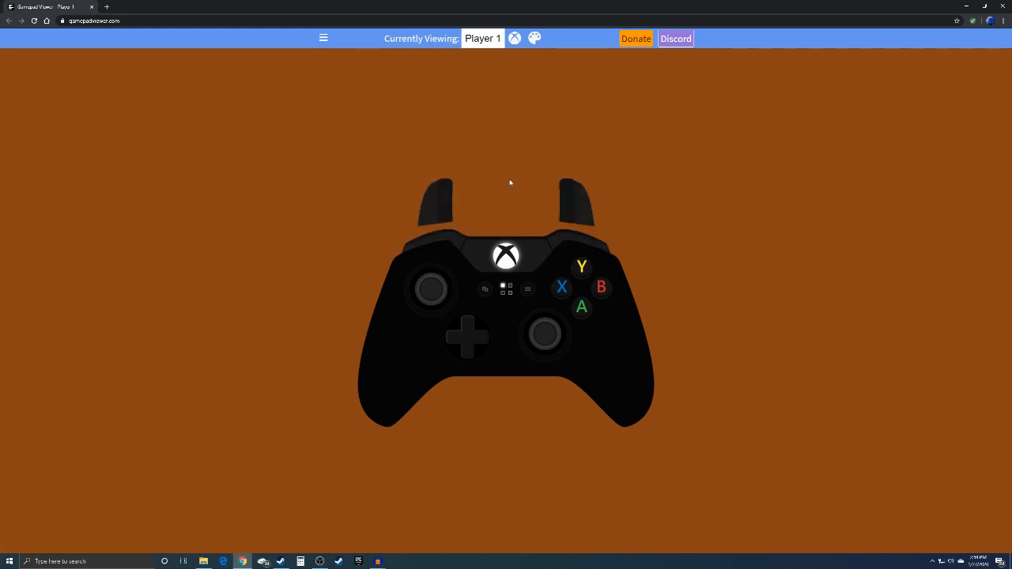
mouse_move(323, 38)
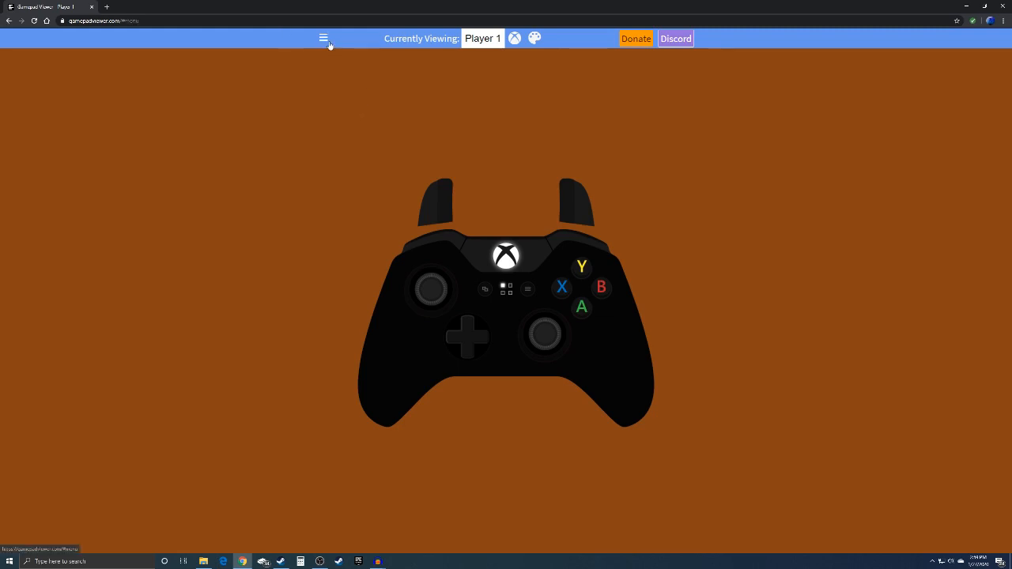
Navigate via the menu, Info and Remap Buttons to the Generate URL page
left_click(323, 38)
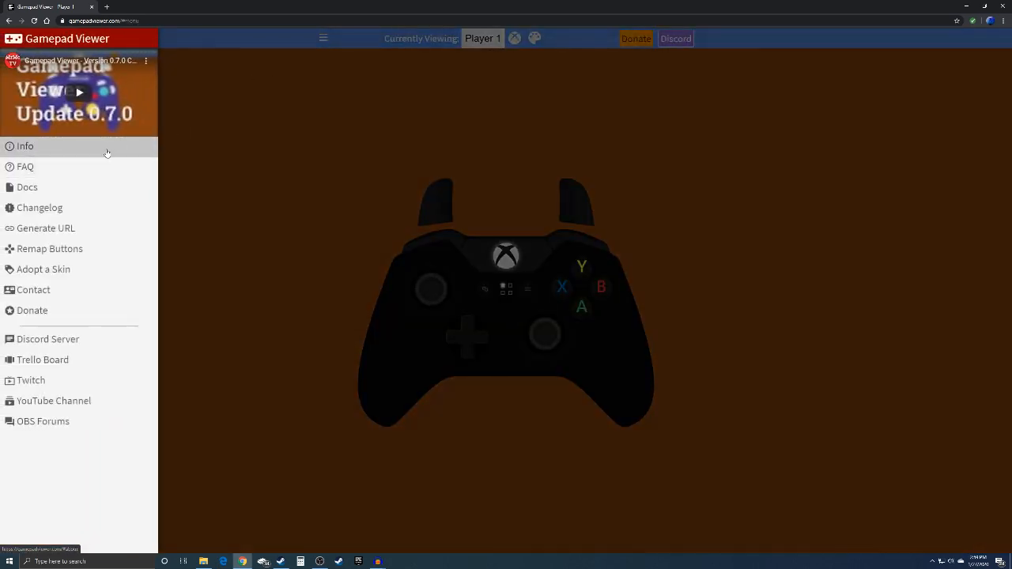
left_click(24, 146)
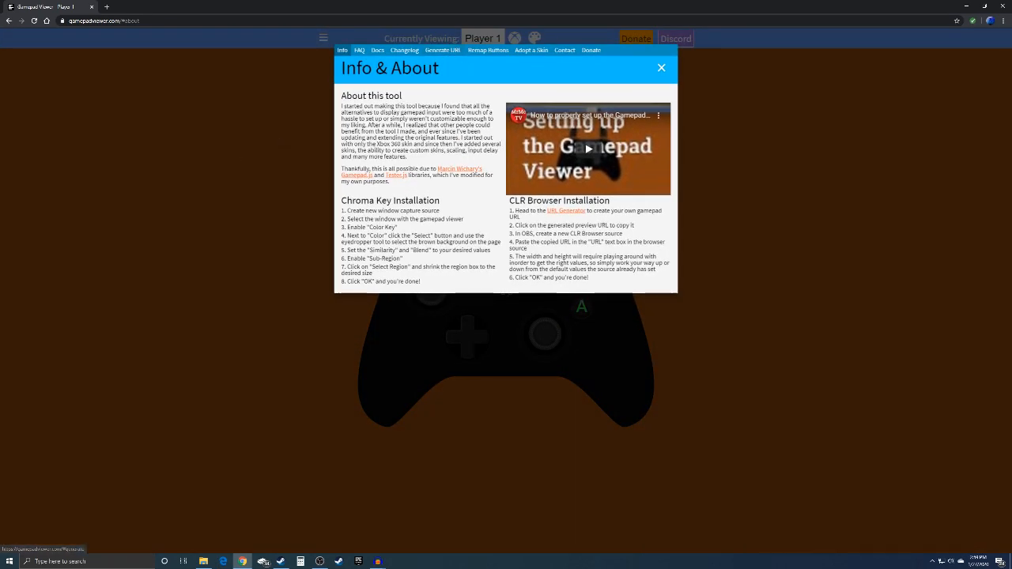
left_click(442, 50)
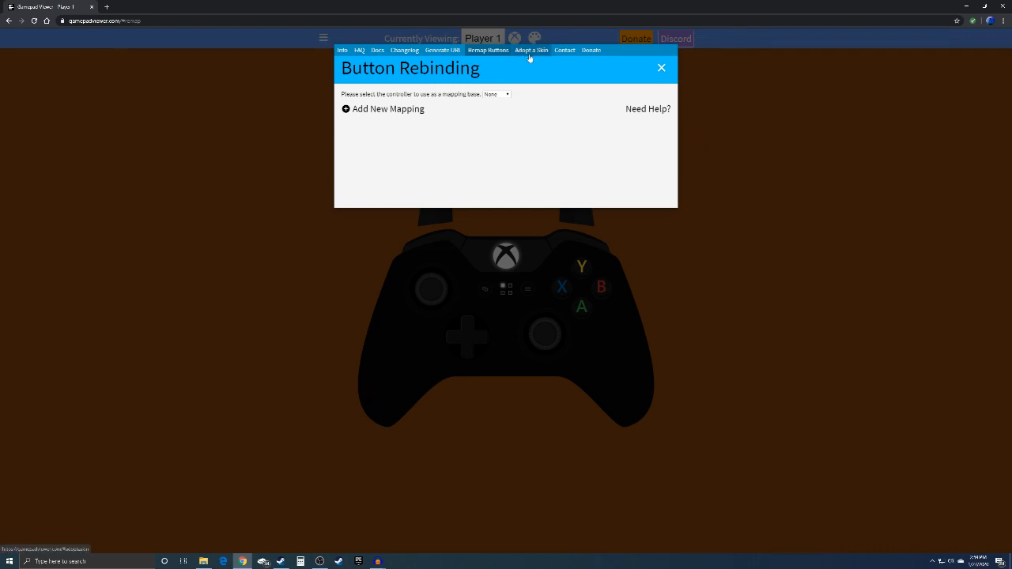
left_click(531, 50)
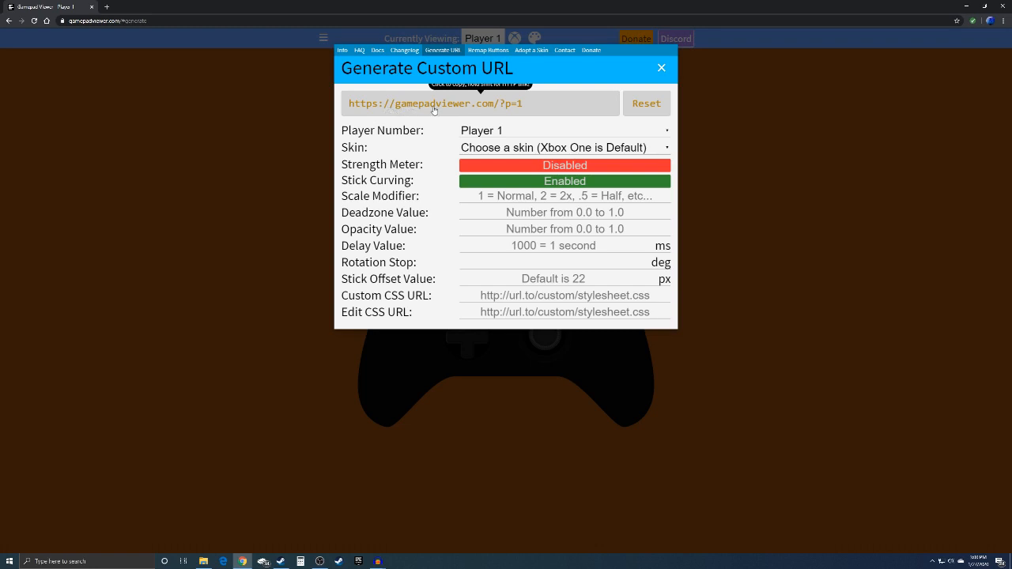
mouse_move(450, 111)
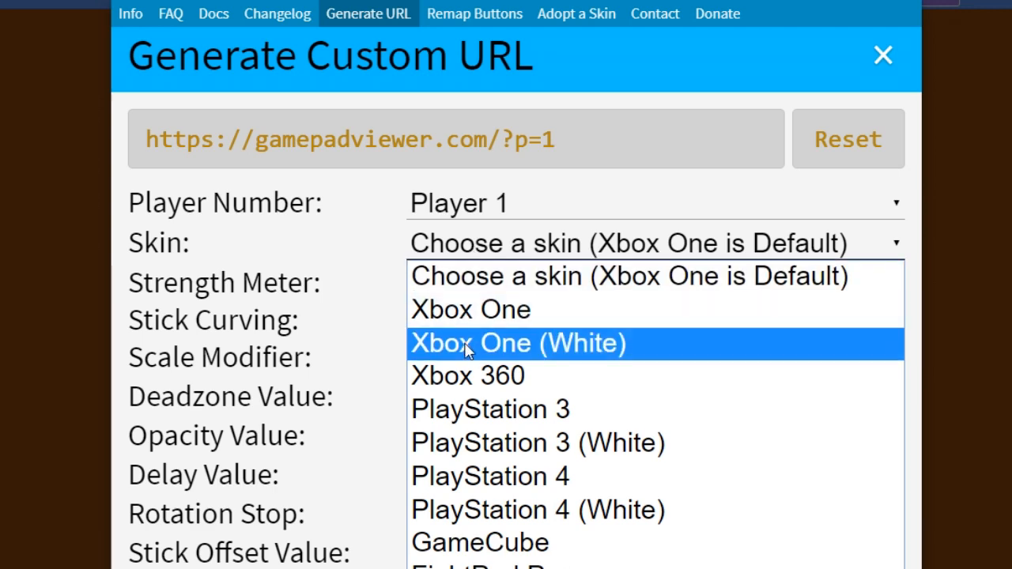
Keep the default Player 1 skin and bring OBS Studio forward
left_click(516, 343)
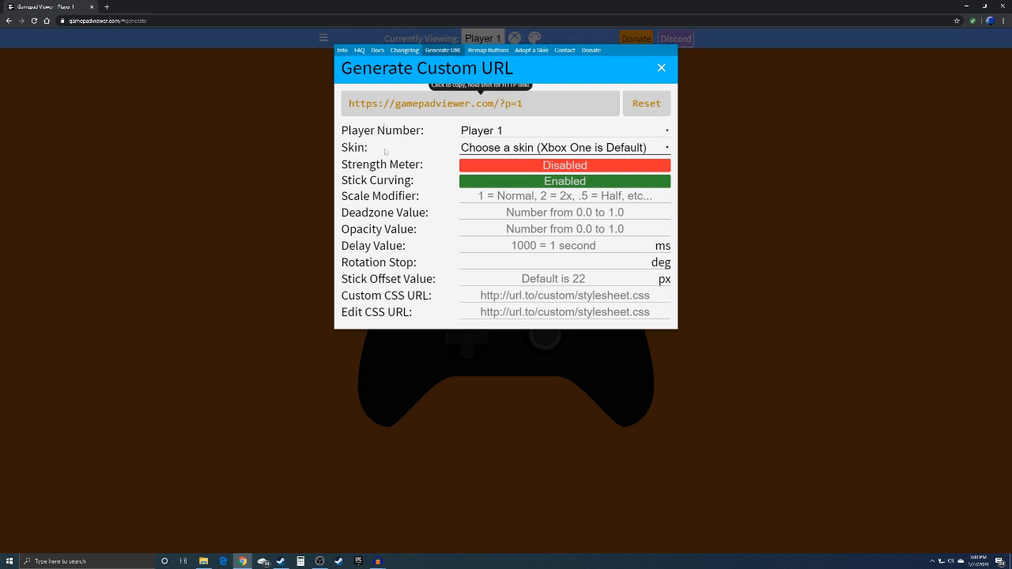
mouse_move(394, 431)
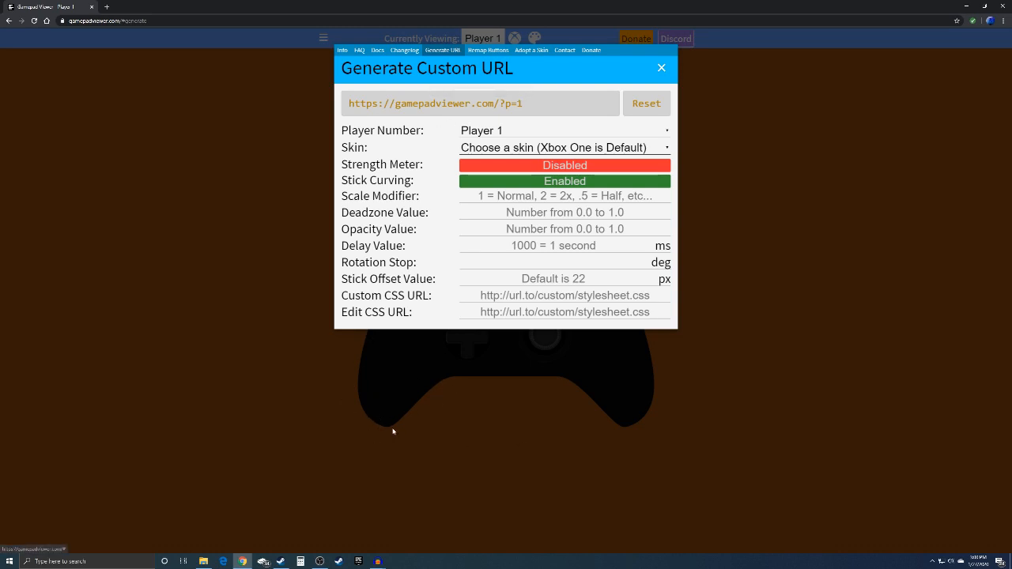
left_click(563, 147)
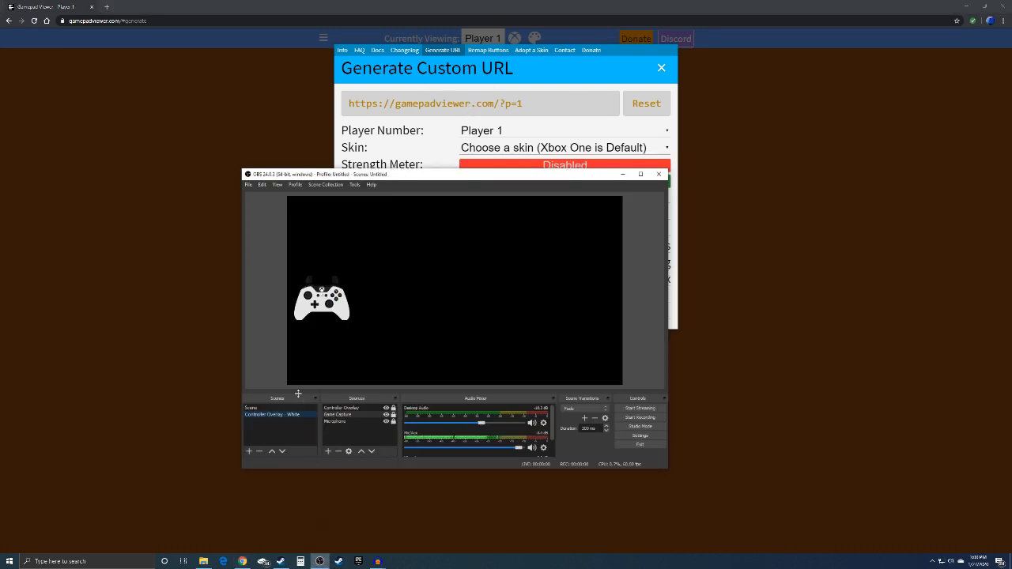
Create a scene named 'Controller' and start adding a source to it
left_click(248, 451)
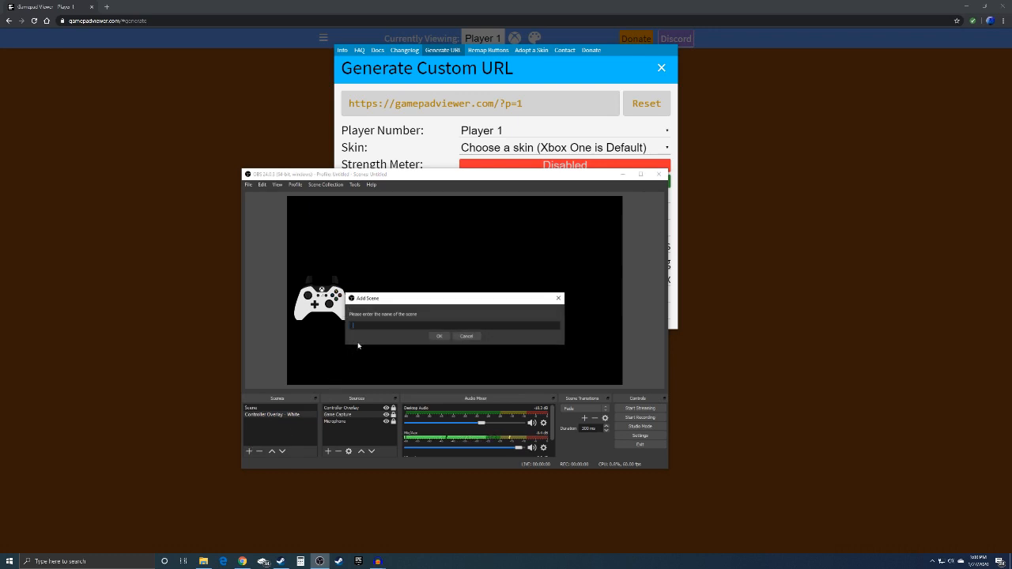
type("Controller")
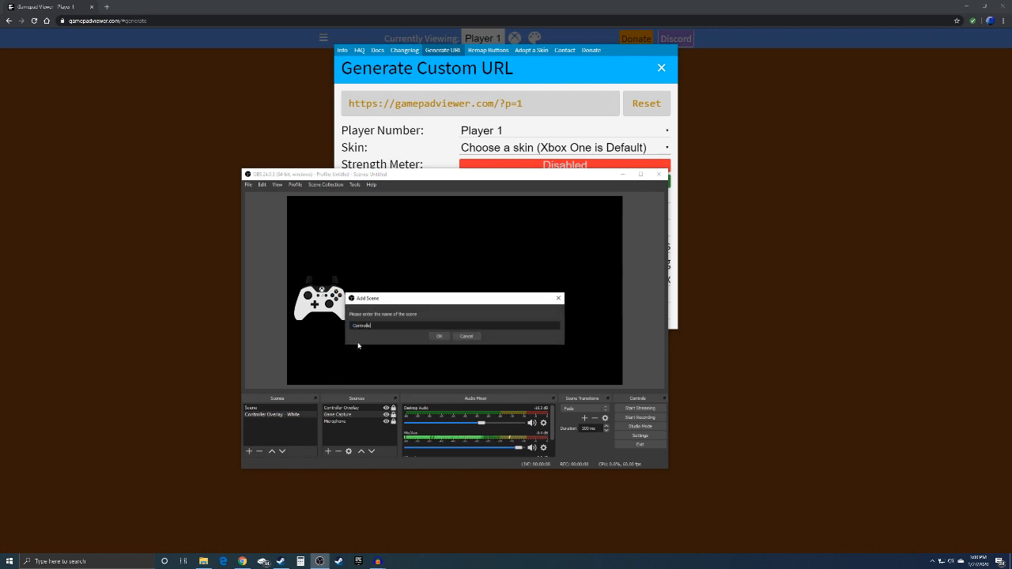
left_click(438, 335)
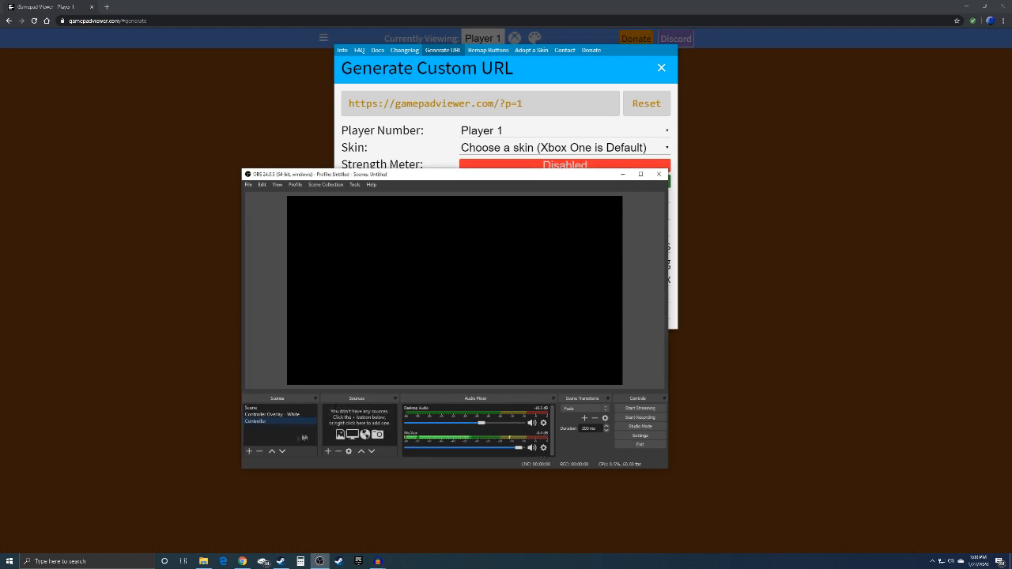
left_click(327, 450)
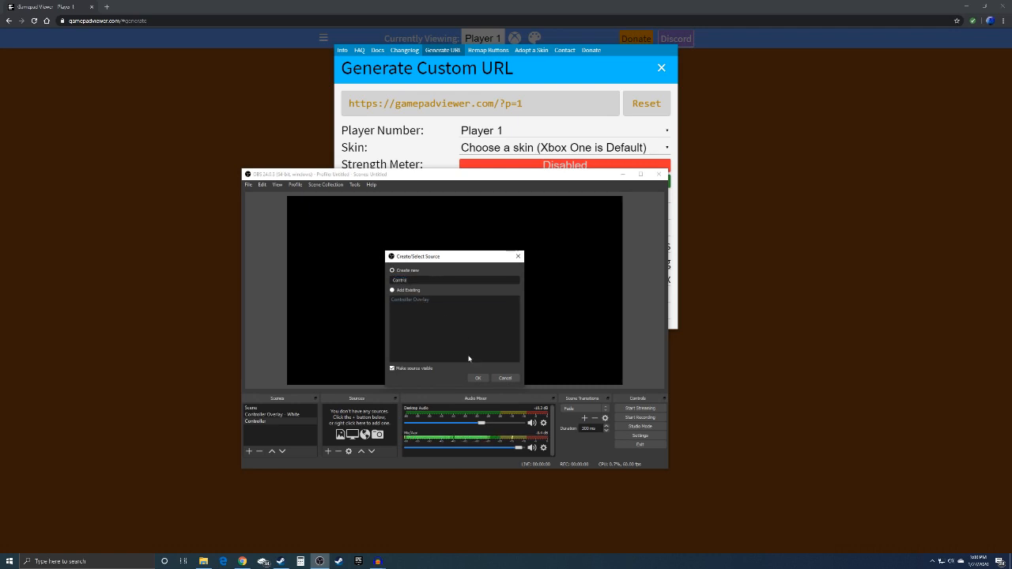
Name the browser source 'Controller Overlay' and dismiss the duplicate-name warning
type("Controller Overlay")
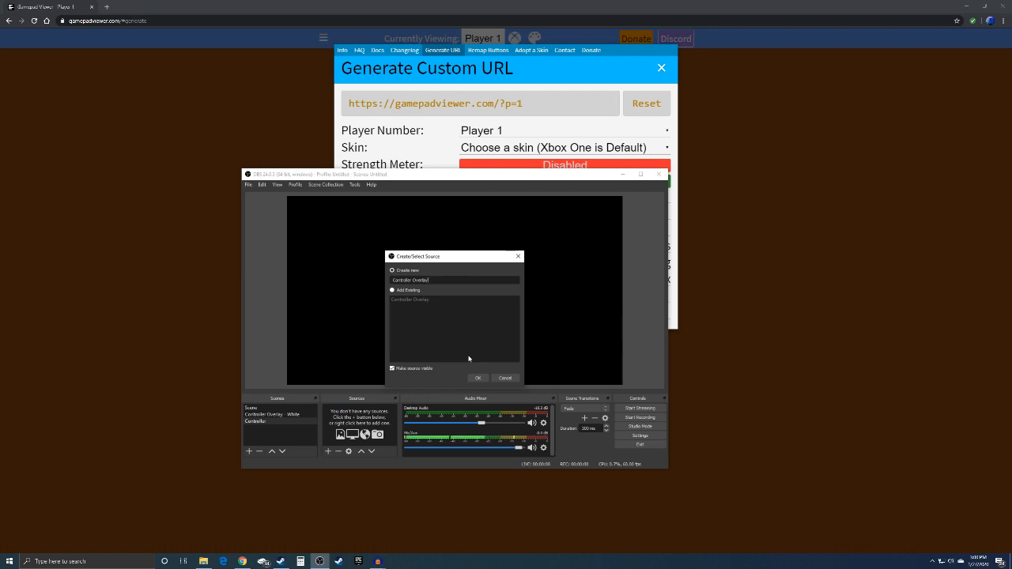
left_click(477, 378)
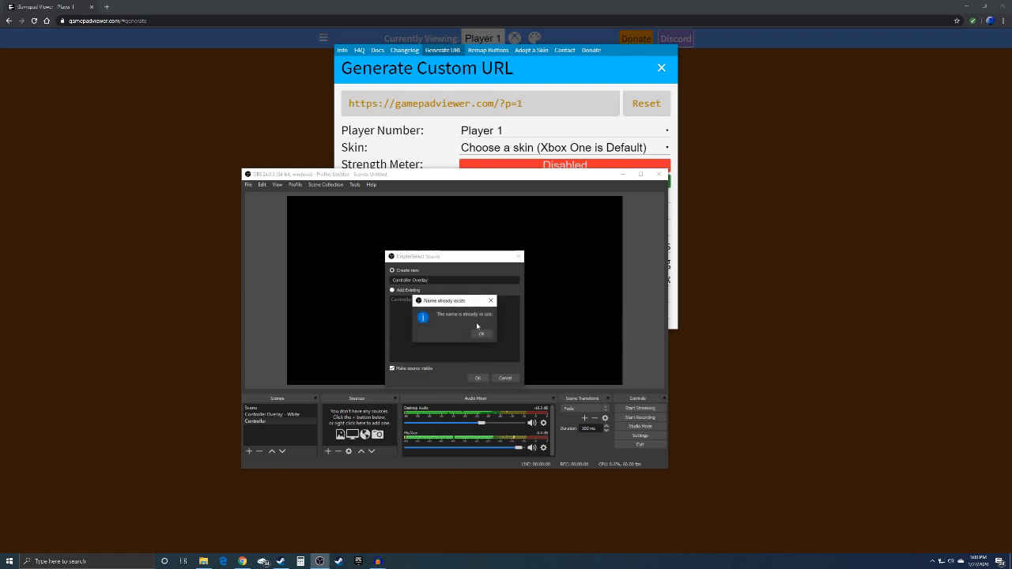
left_click(478, 335)
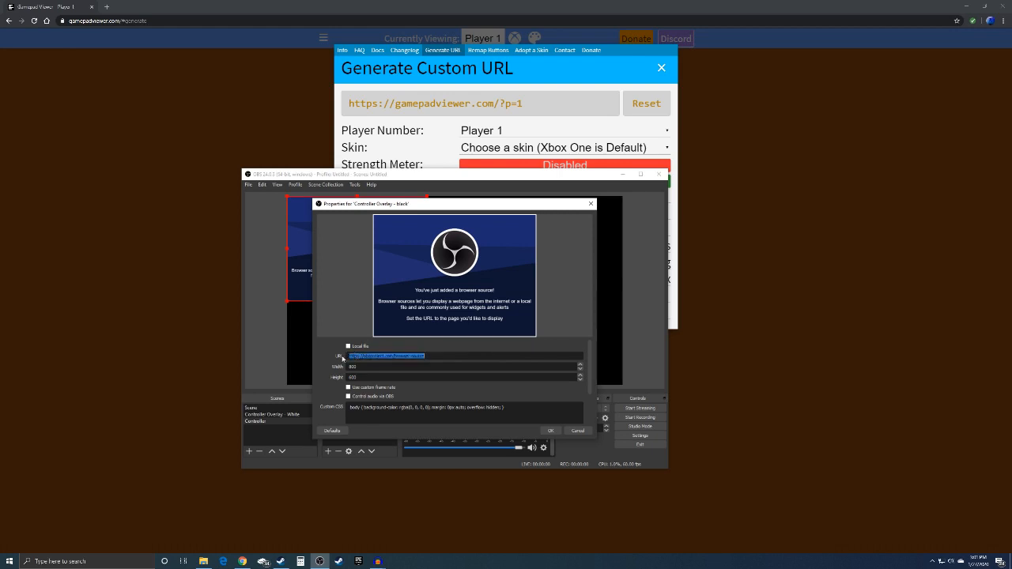
type("https://gamepadviewer.com/?p=1")
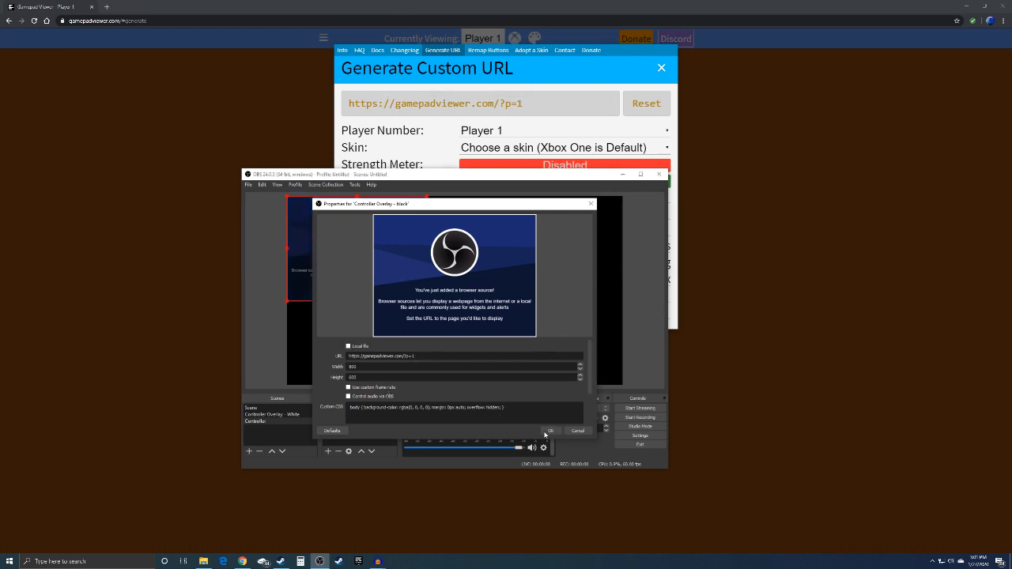
left_click(549, 430)
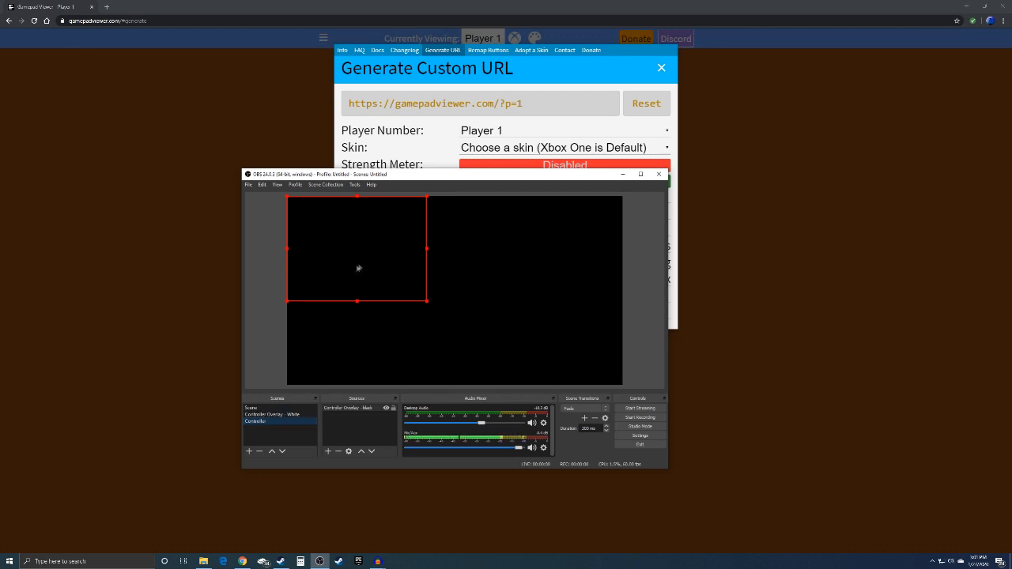